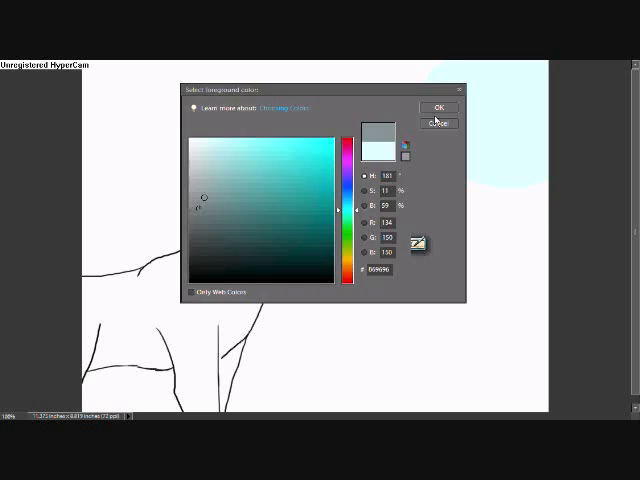
Step: Confirm grey-cyan #869696 as the foreground colour in the Color Picker
{"action": "left_click", "coordinate": [437, 107]}
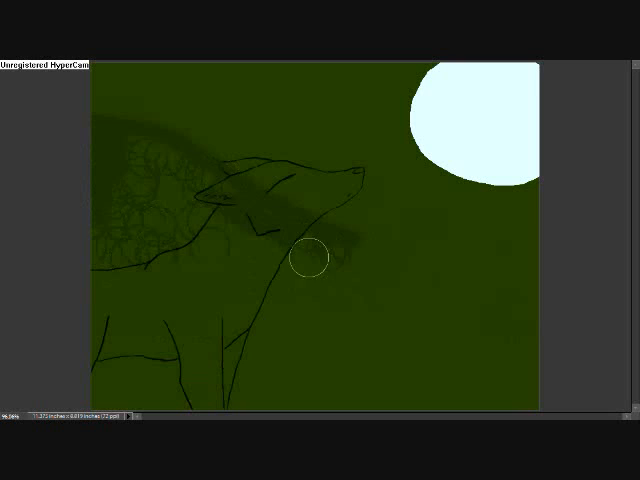
Step: Paint a broad dark green stroke across the sky behind the wolf's head and shoulders
{"action": "left_click_drag", "start_coordinate": [100, 120], "coordinate": [340, 160]}
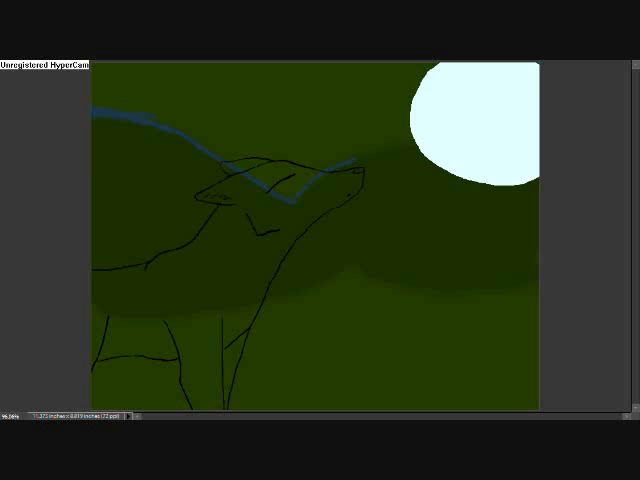